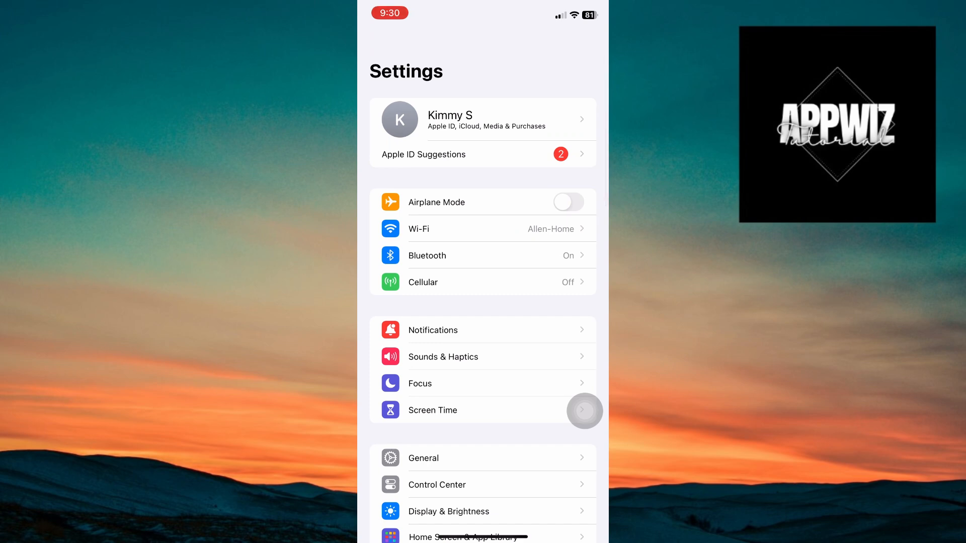
# Go into Wi-Fi settings and bring up the Allen-Home network's detail page via its info button.
pyautogui.click(481, 229)
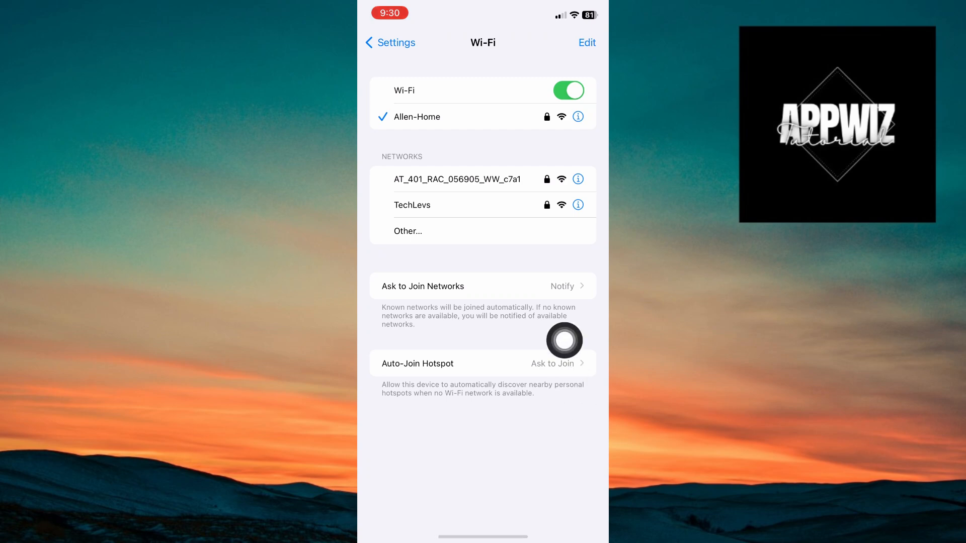
pyautogui.moveTo(577, 179)
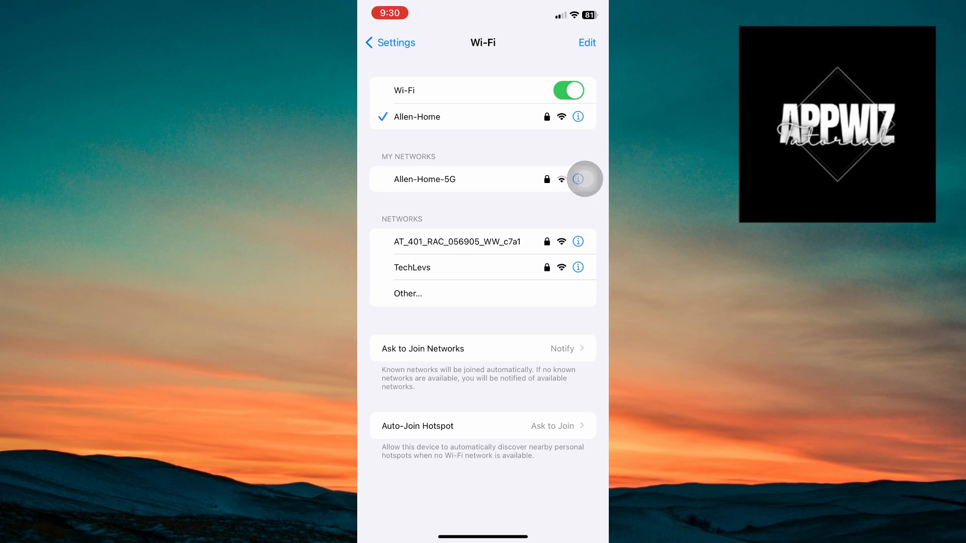
pyautogui.click(578, 179)
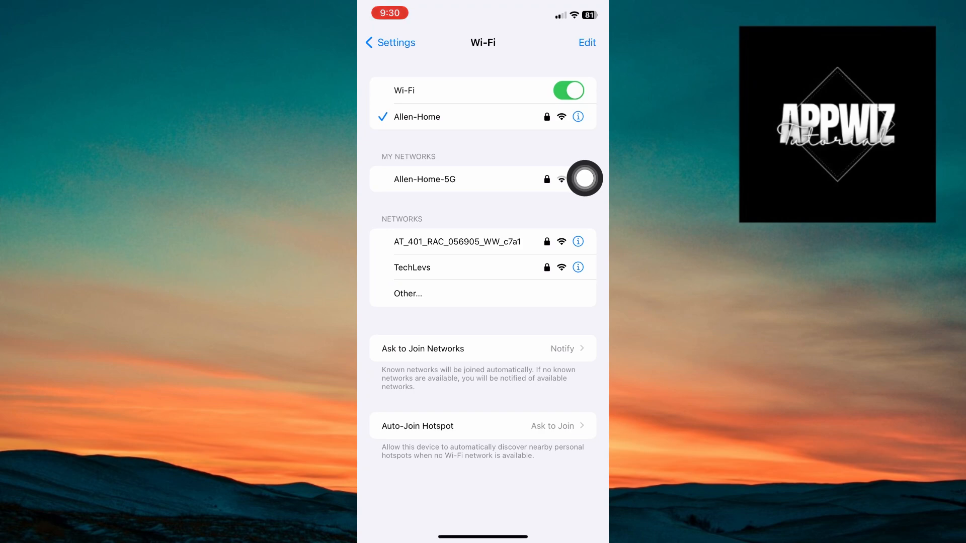
pyautogui.click(578, 116)
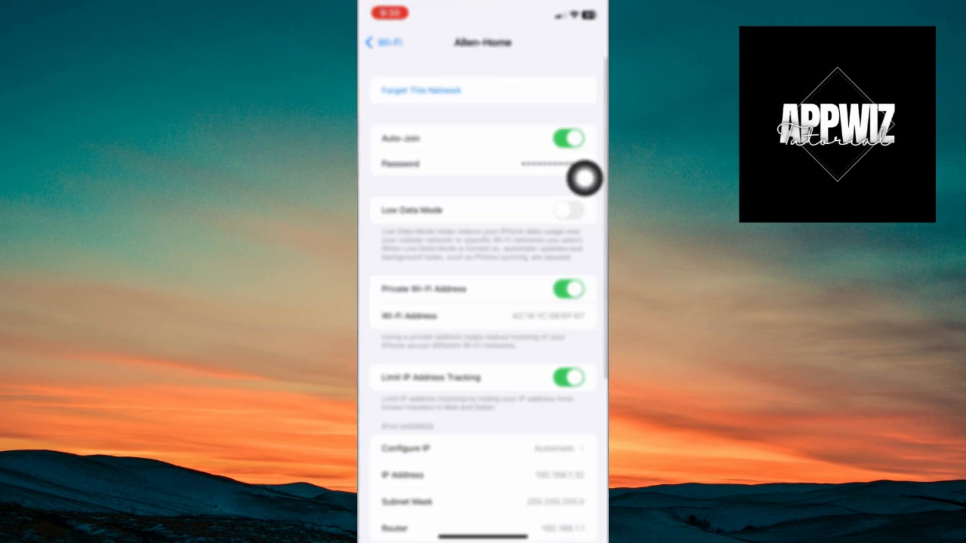
# Scroll through Allen-Home's password and IP details, then return to the Wi-Fi networks list.
pyautogui.scroll(-3)
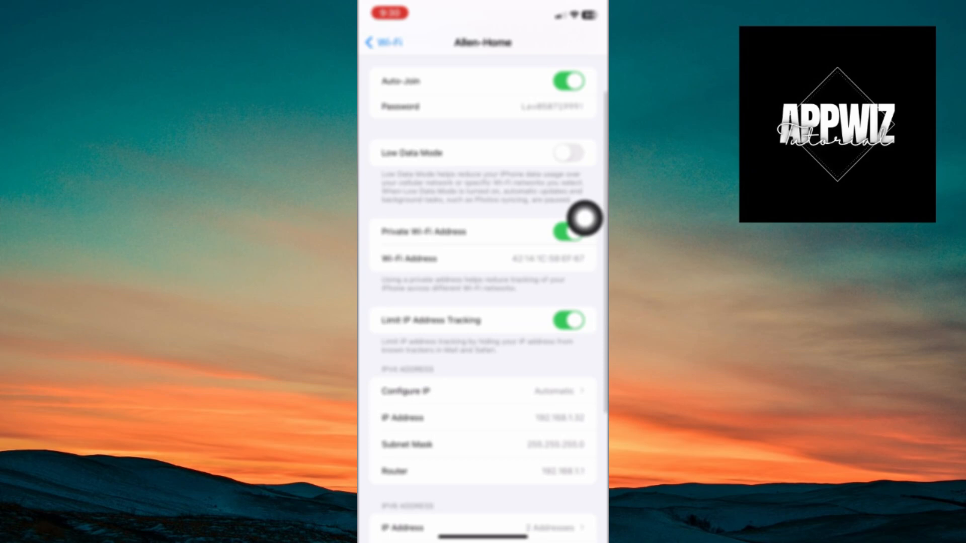
pyautogui.scroll(-3)
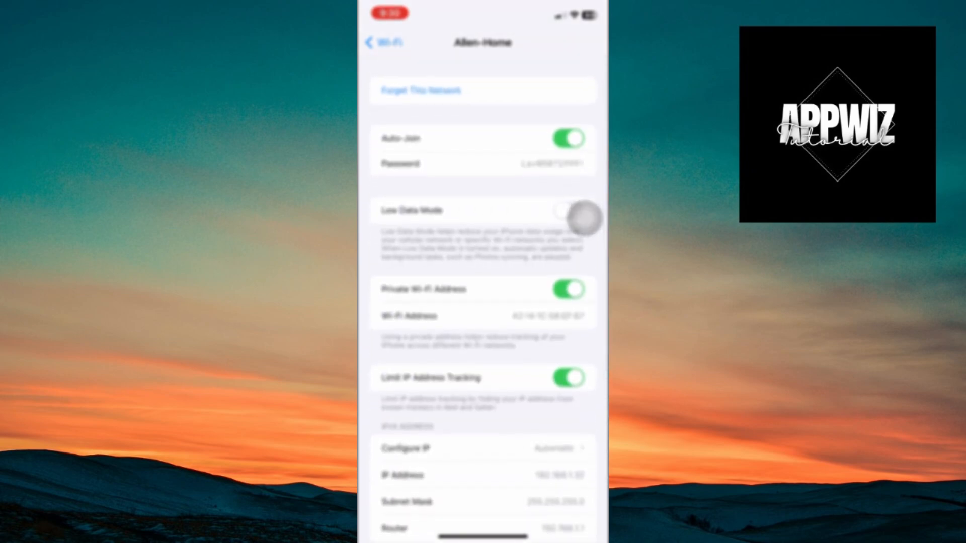
pyautogui.click(382, 42)
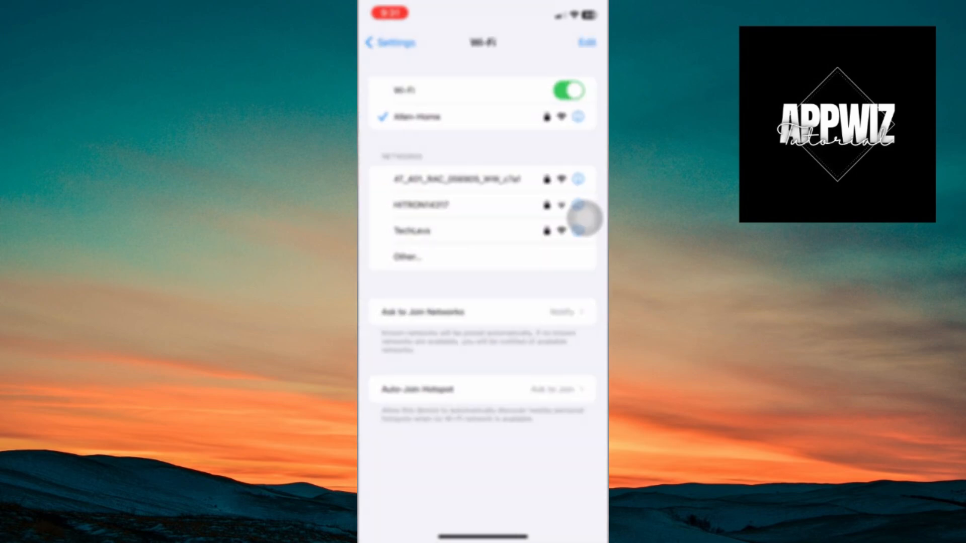